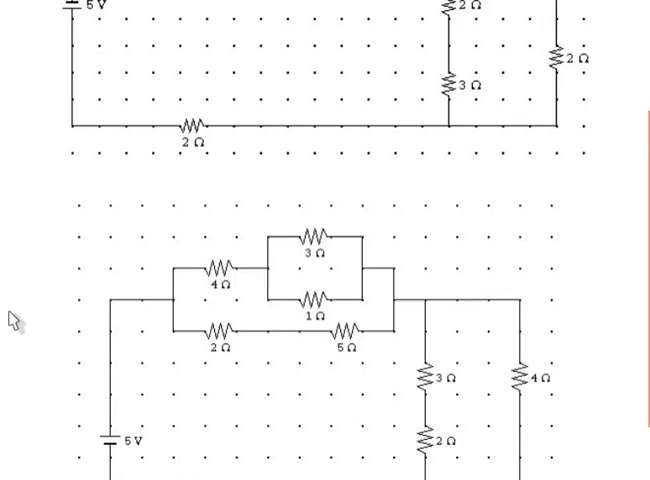
scroll("down", 3)
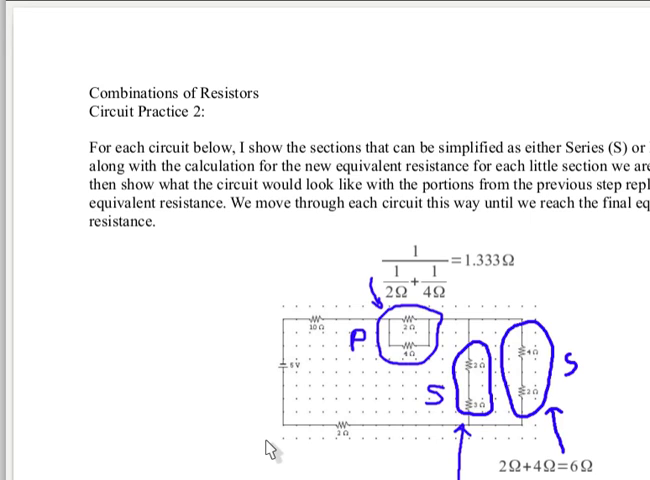
mouse_move(232, 380)
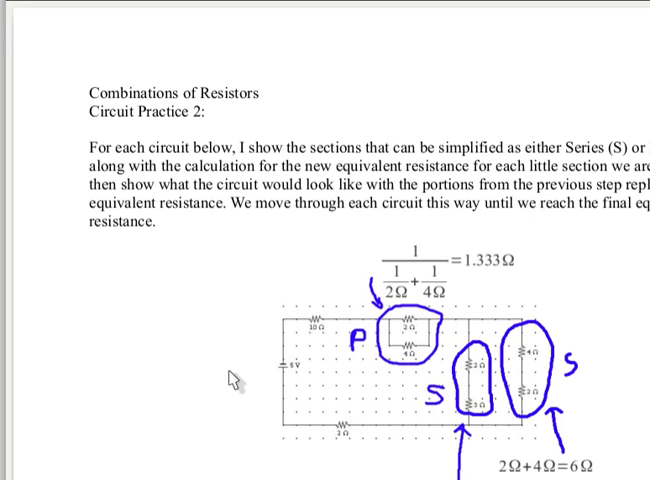
scroll("down", 3)
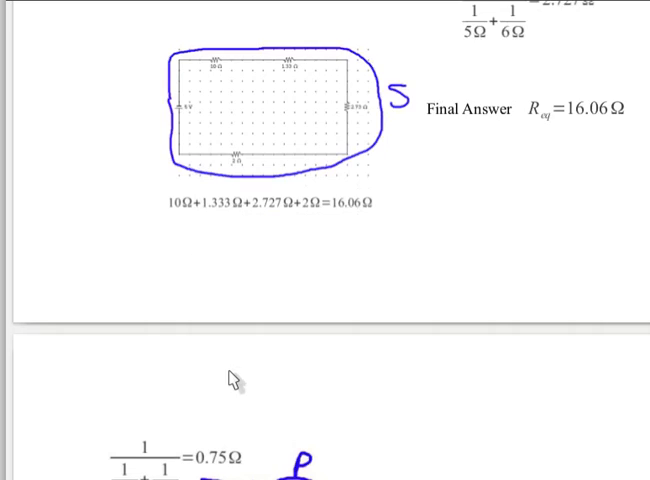
scroll("down", 3)
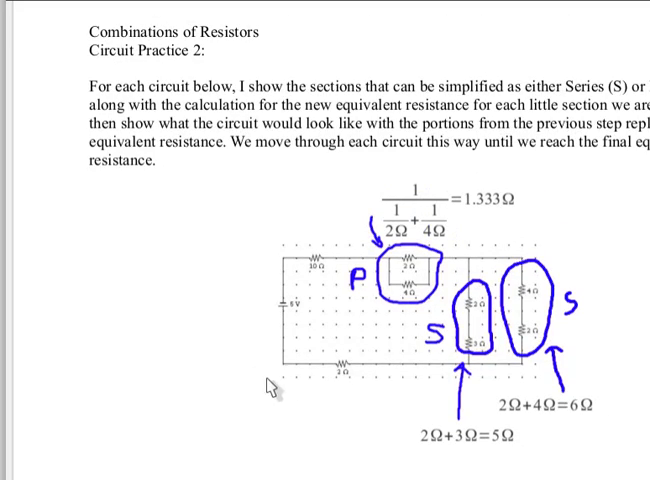
scroll("down", 3)
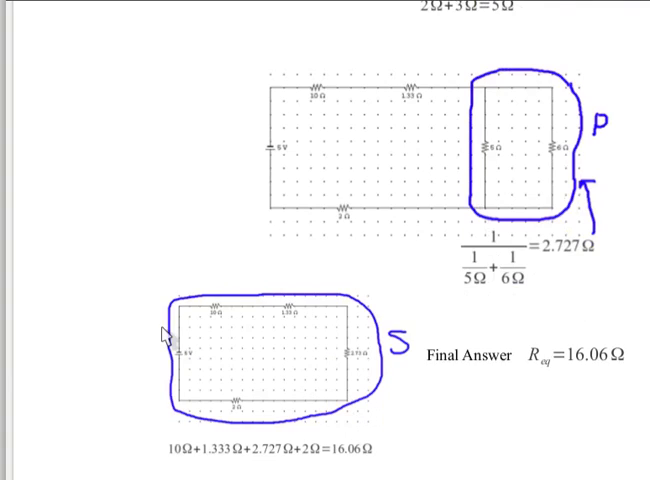
scroll("down", 3)
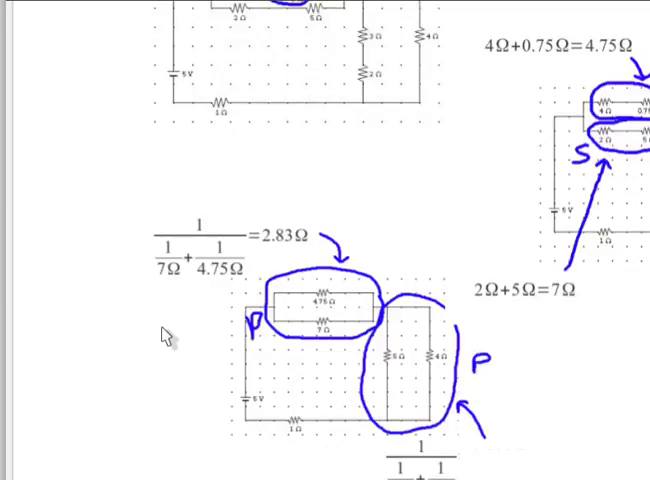